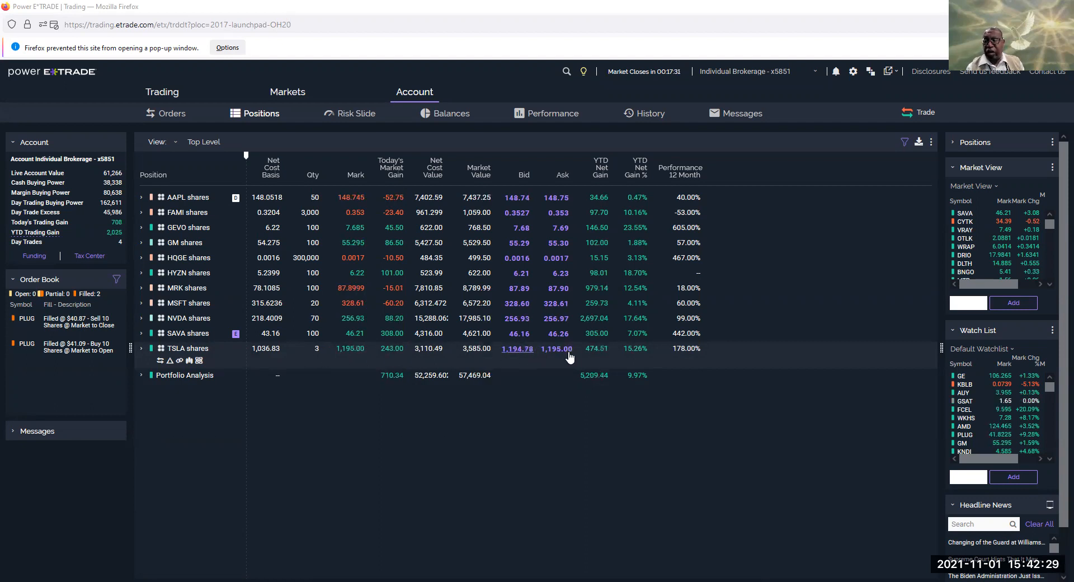
mouse_move(603, 357)
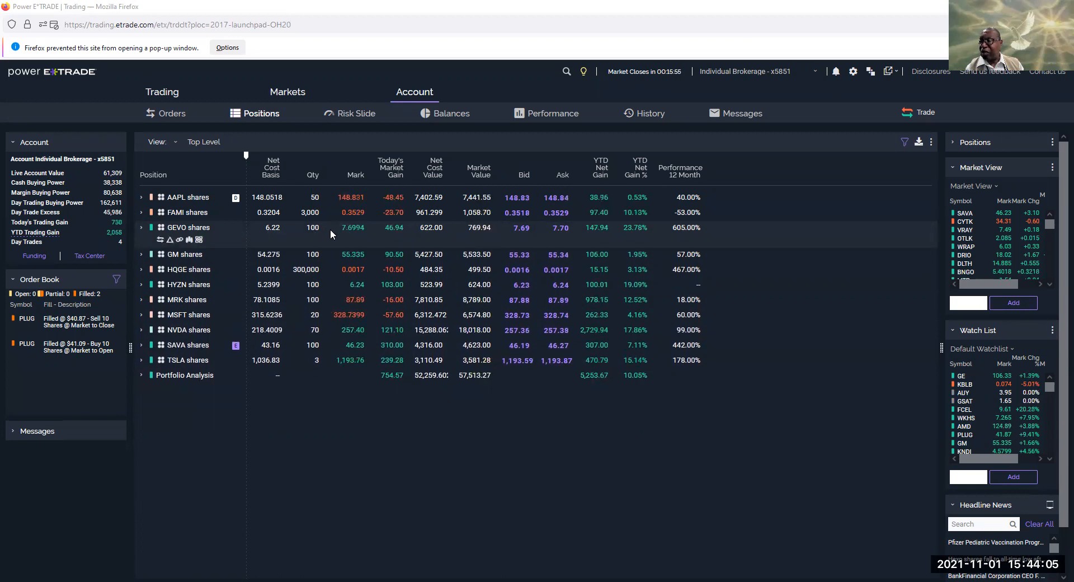
mouse_move(363, 241)
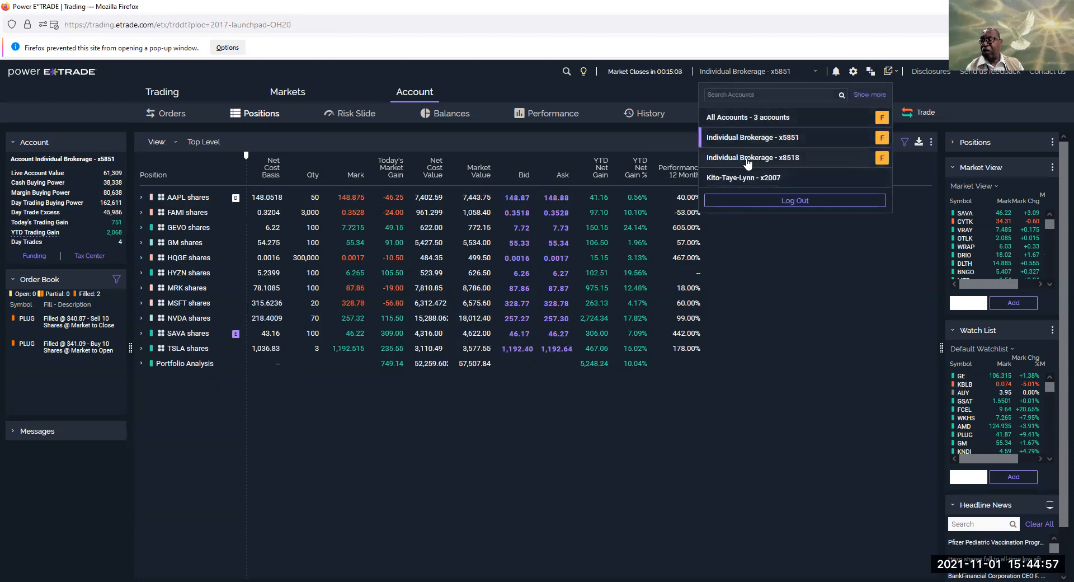
Pick Individual Brokerage x8518, then change the selector to All Accounts - 3 accounts
click(752, 157)
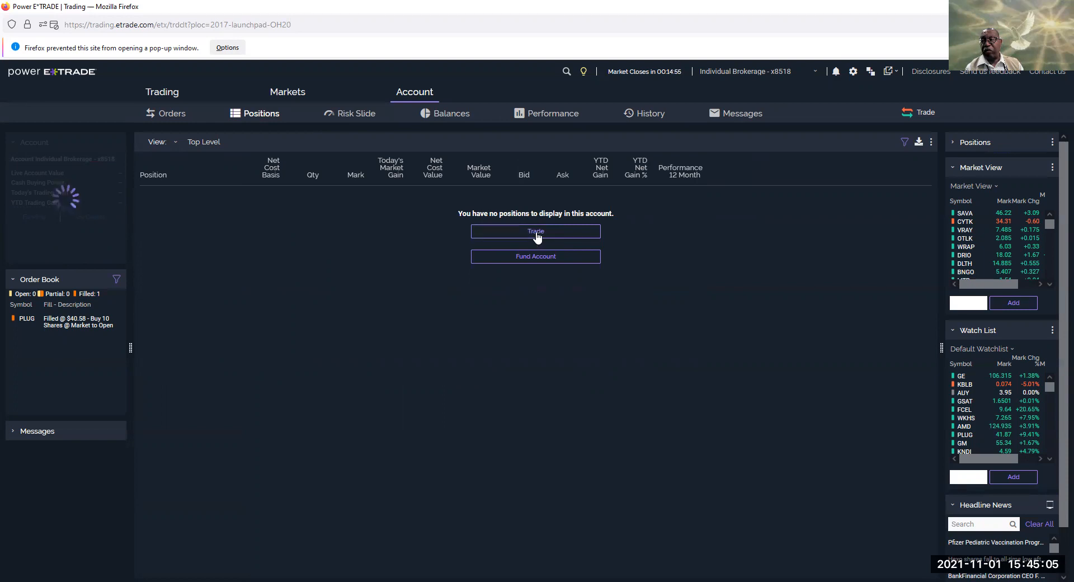
click(536, 231)
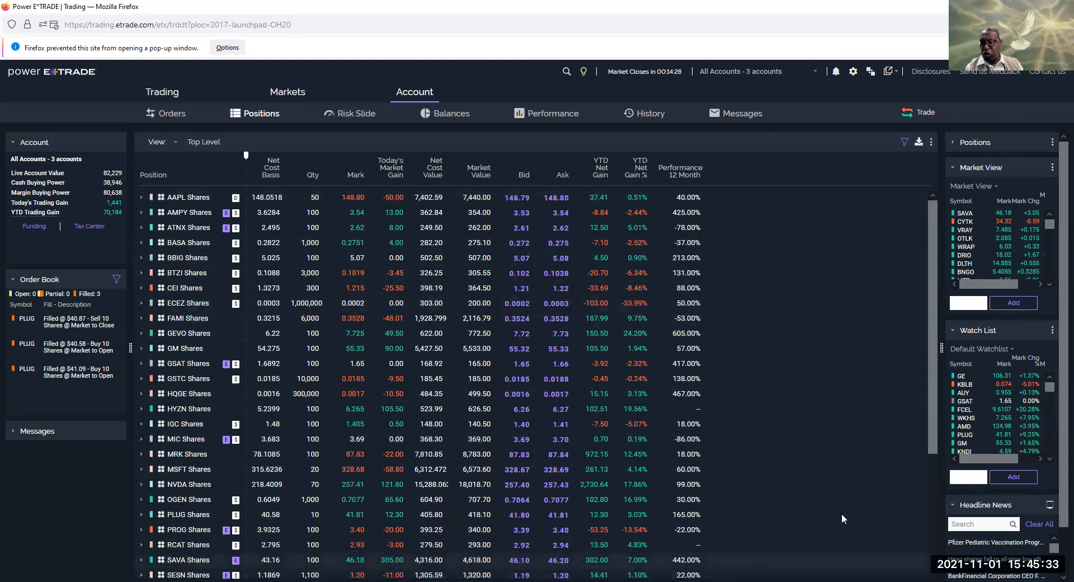
Switch to Individual Brokerage x8518 and reopen the account dropdown list
scroll(down, 3)
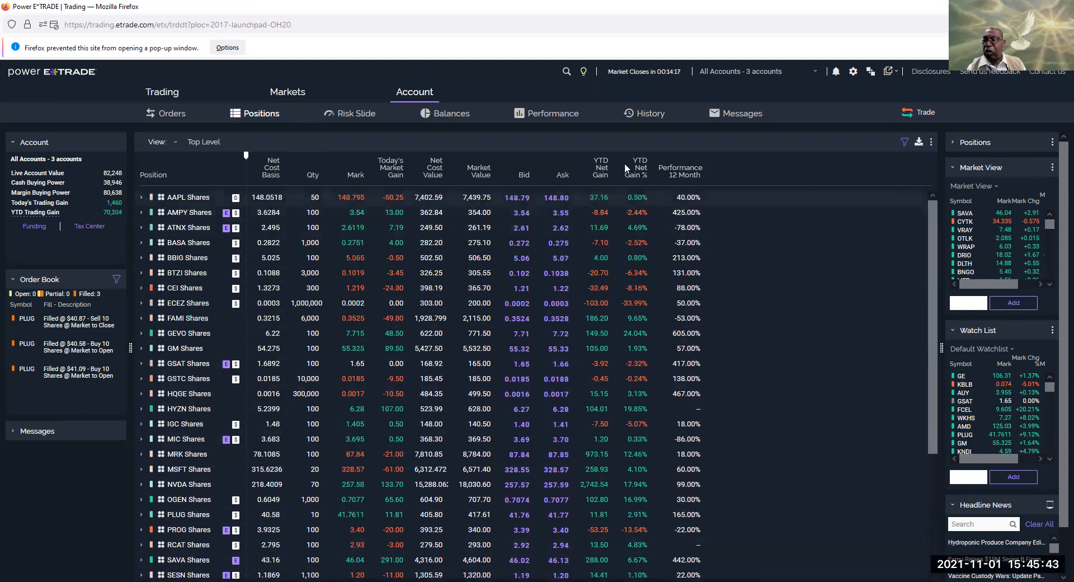
click(815, 71)
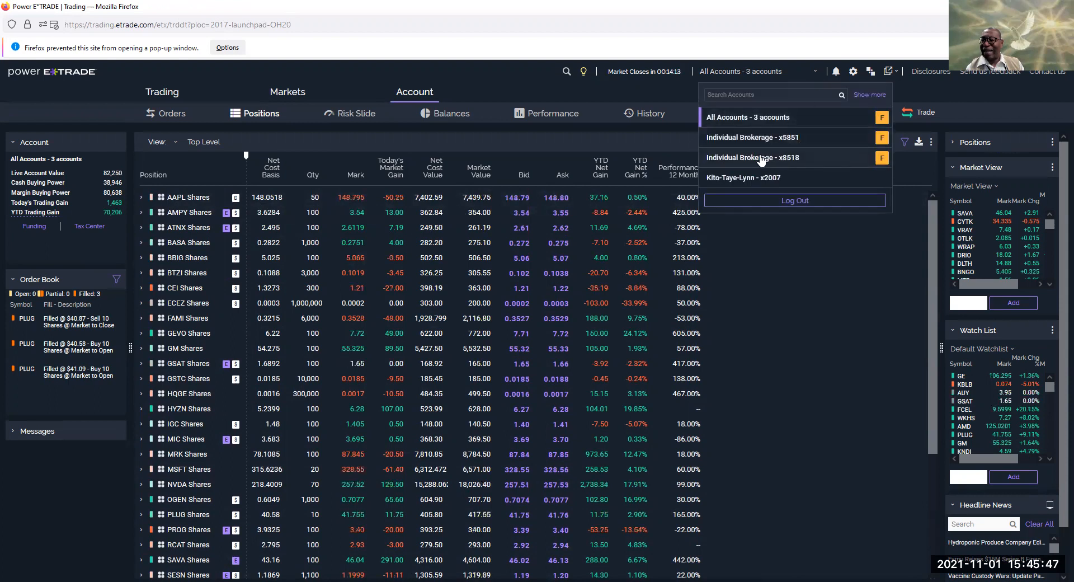
click(753, 157)
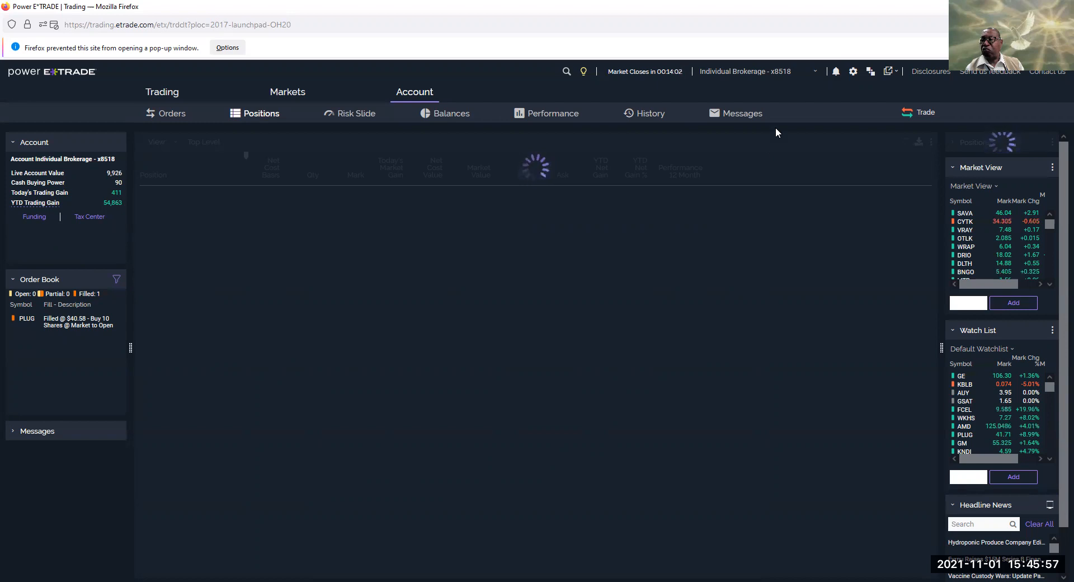
click(744, 71)
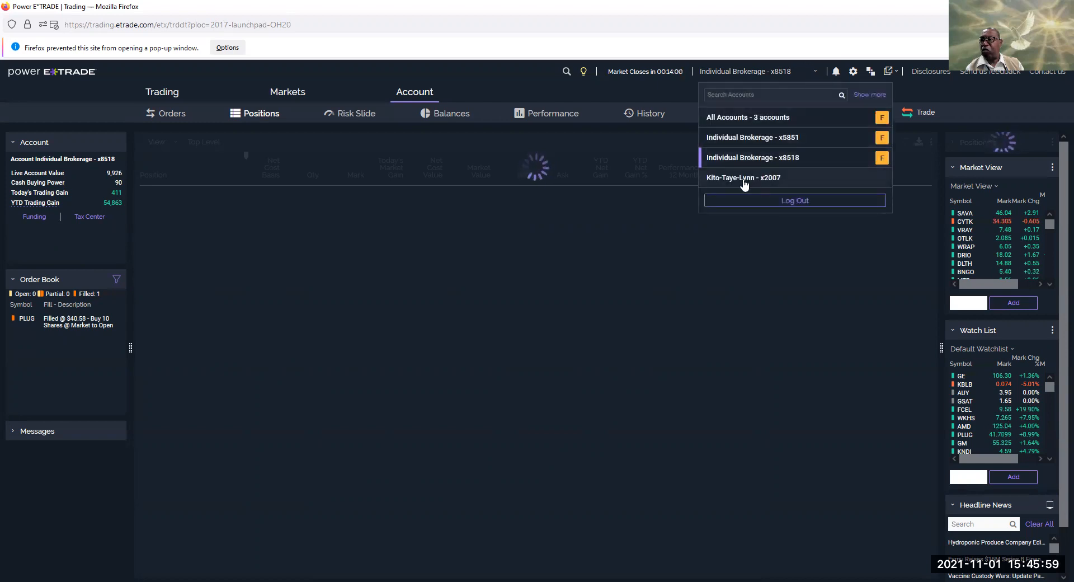
Select the x2007 account and review its stock positions and portfolio totals
click(744, 177)
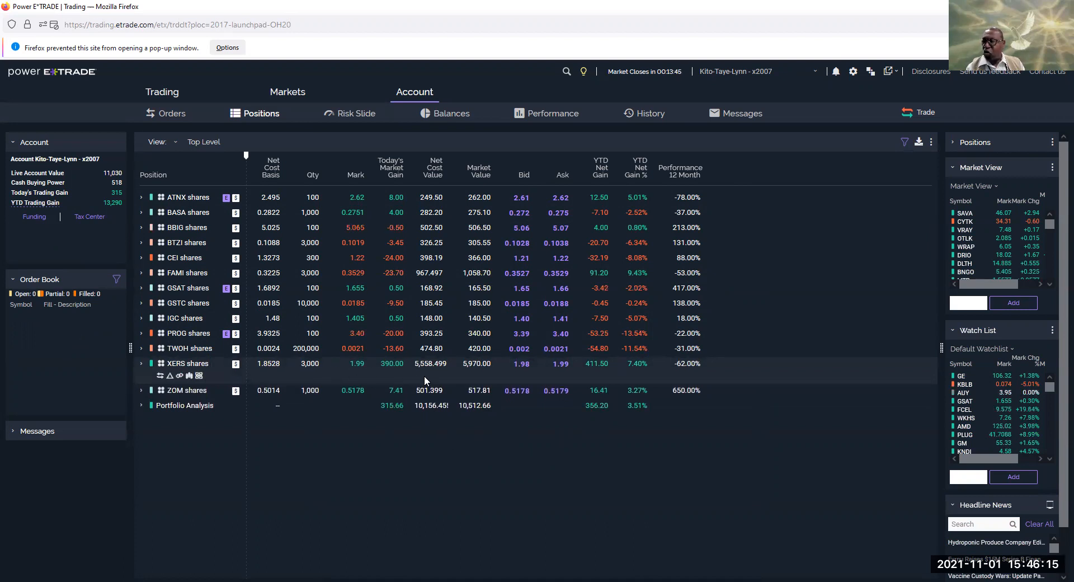
mouse_move(411, 381)
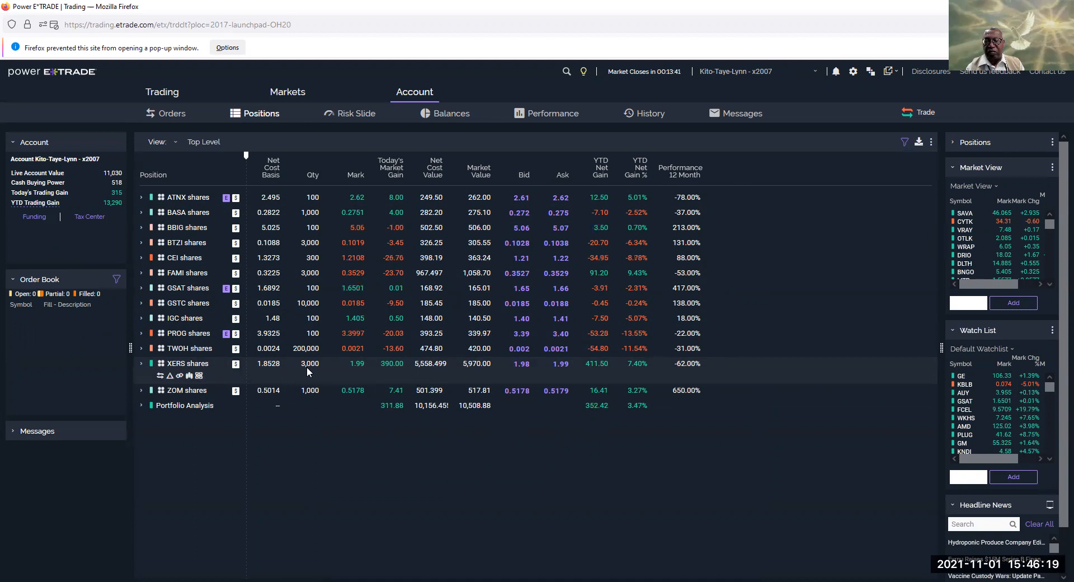
mouse_move(346, 373)
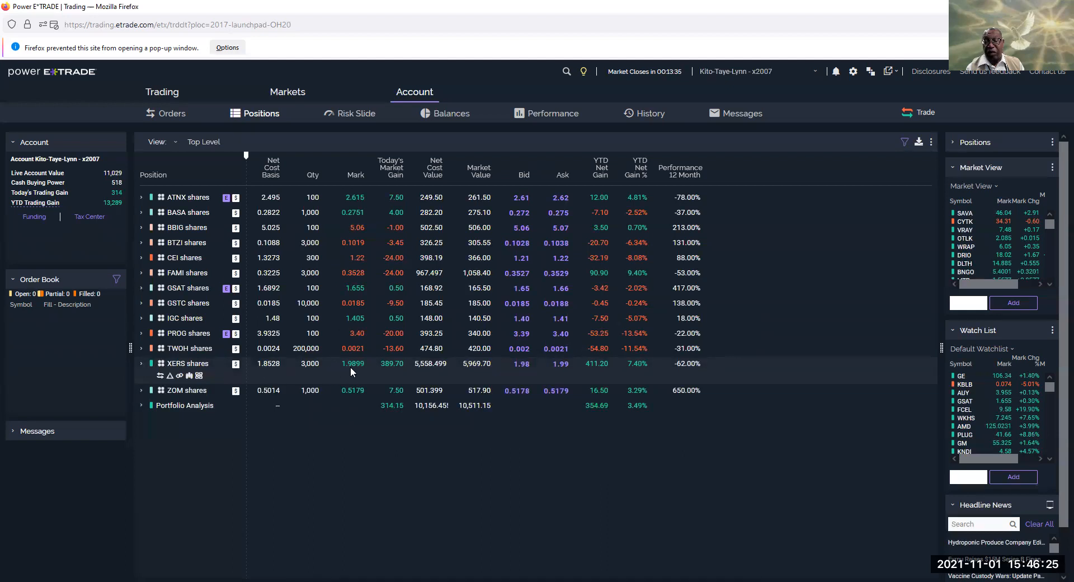
mouse_move(280, 378)
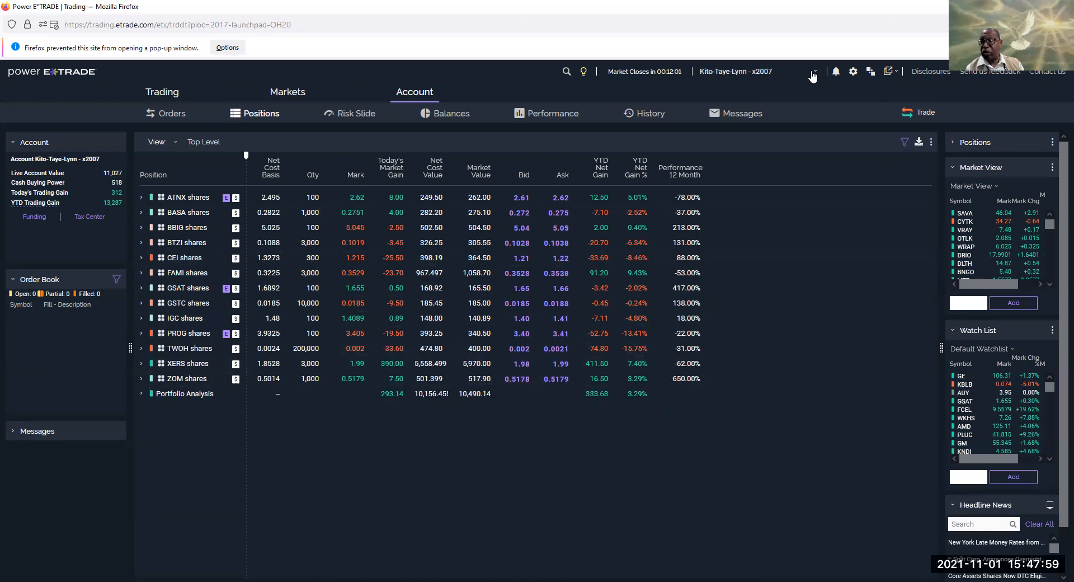
click(814, 71)
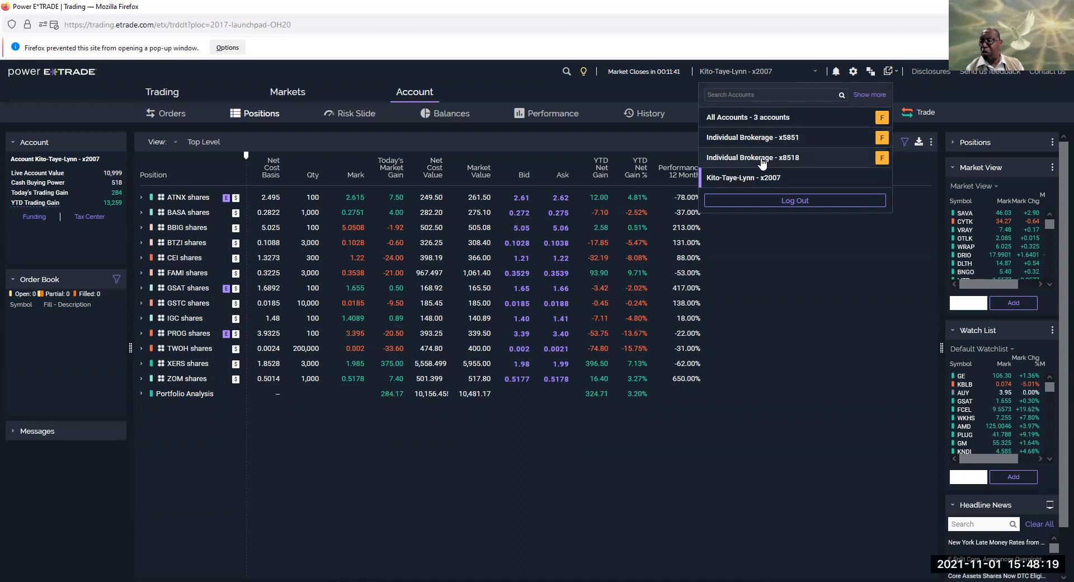
click(752, 157)
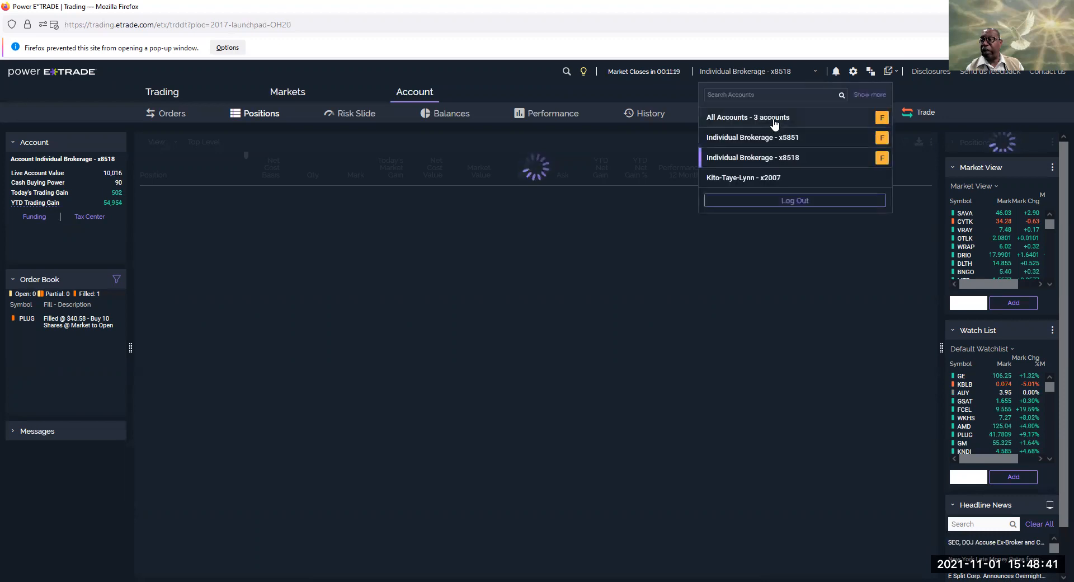
Choose All Accounts - 3 accounts in the account selector
click(747, 116)
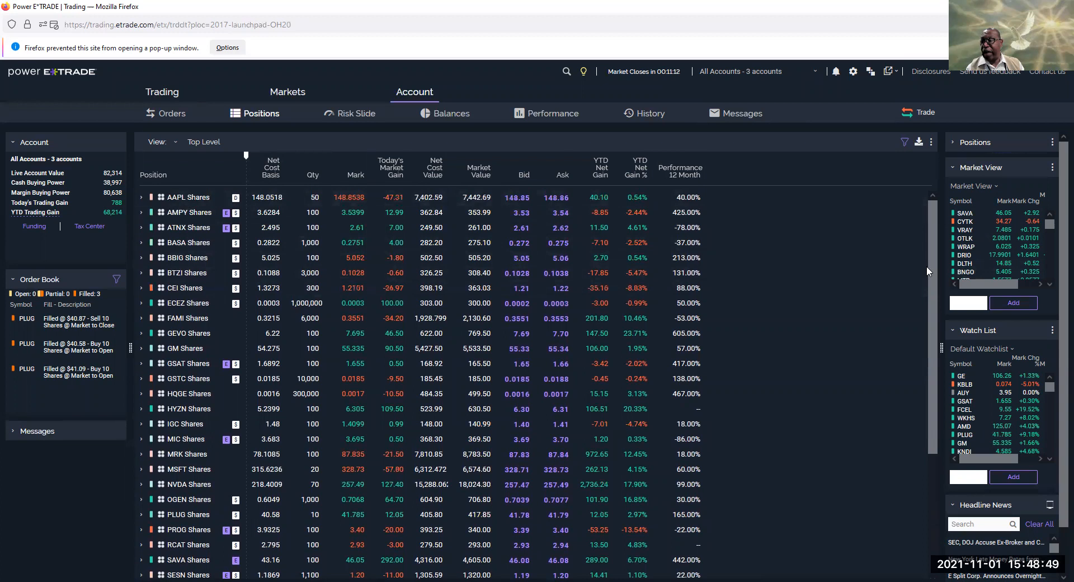
scroll(down, 3)
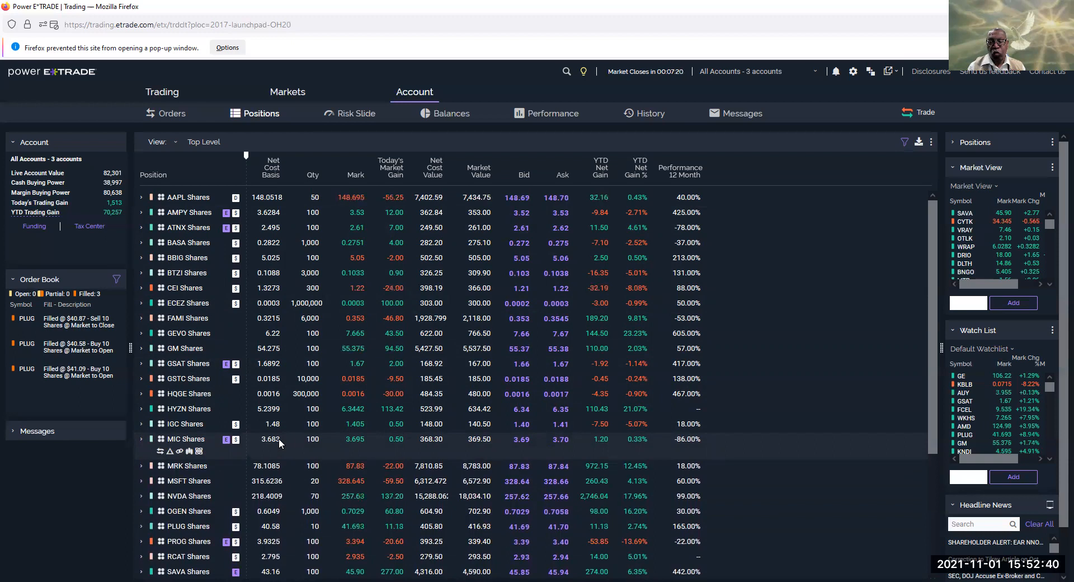
mouse_move(239, 448)
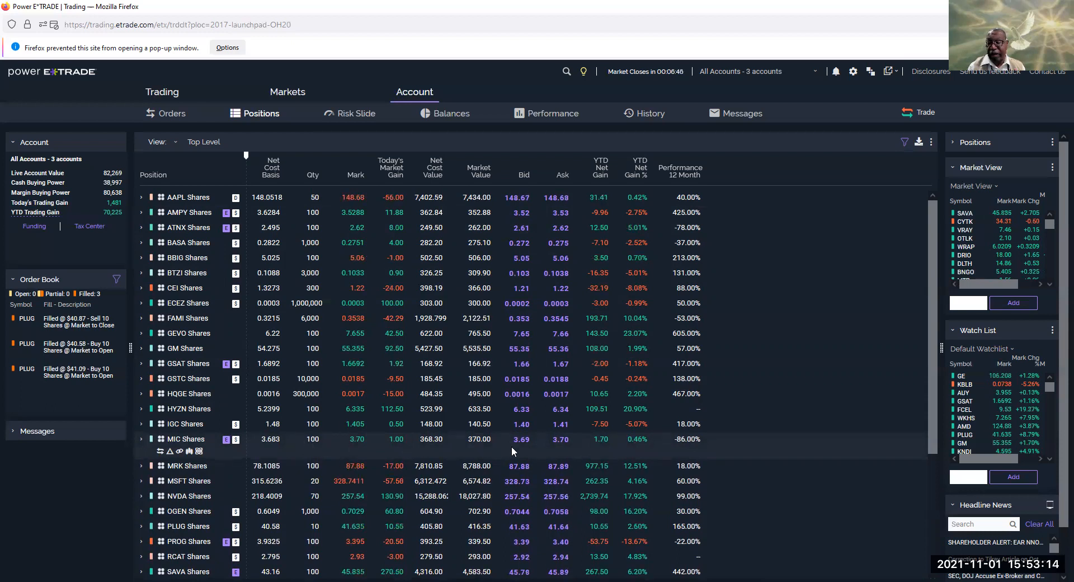
mouse_move(314, 452)
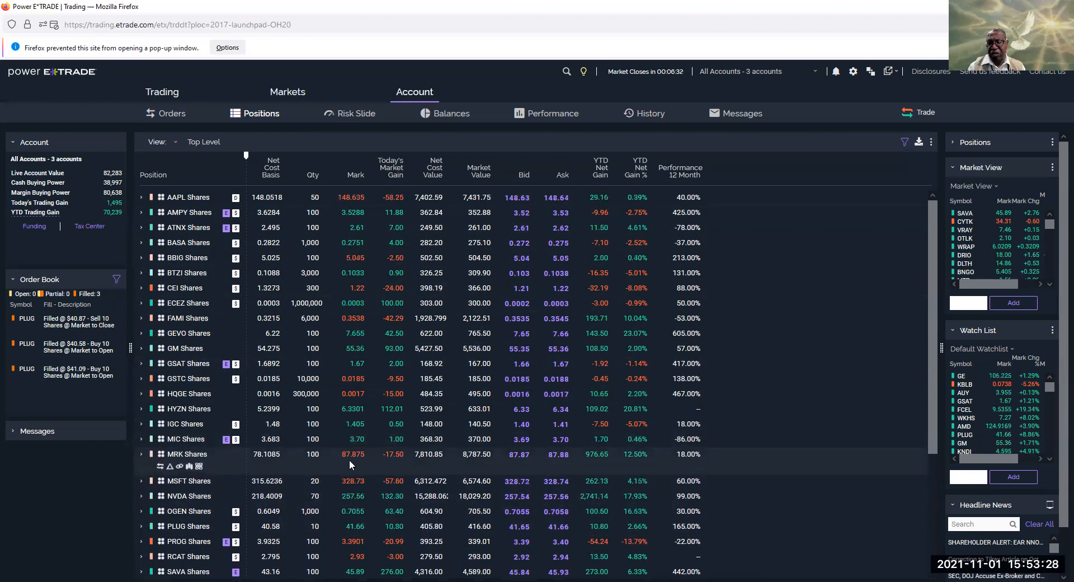
mouse_move(269, 465)
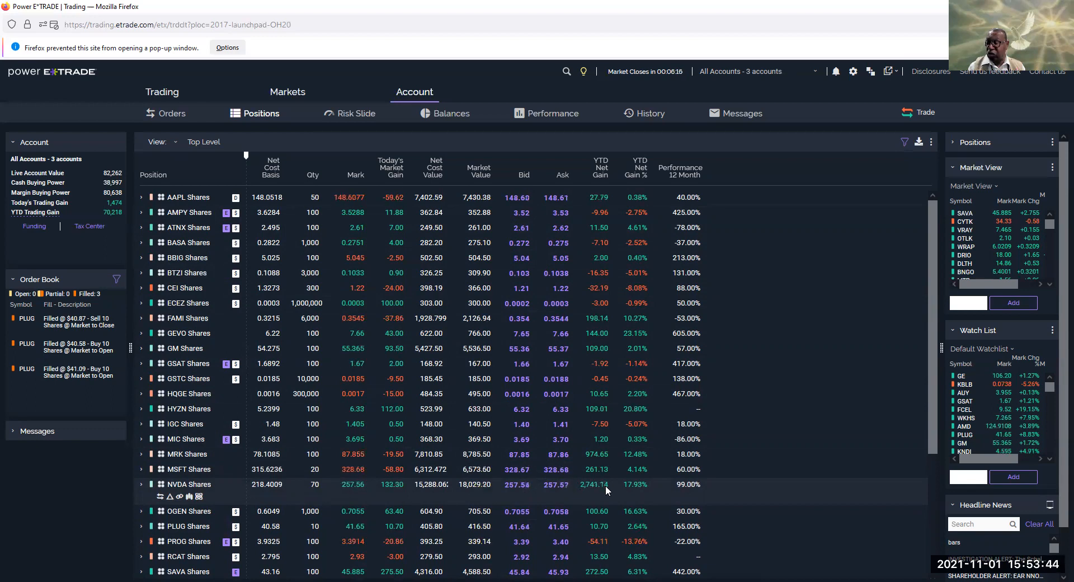
Scroll the combined Positions table down to the Portfolio Analysis totals row
scroll(down, 3)
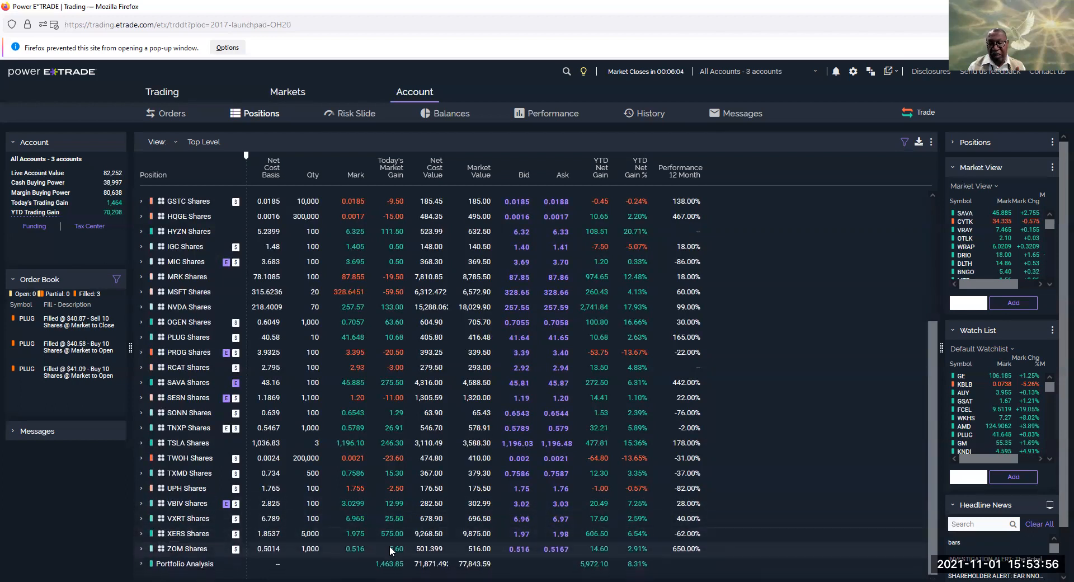
mouse_move(709, 329)
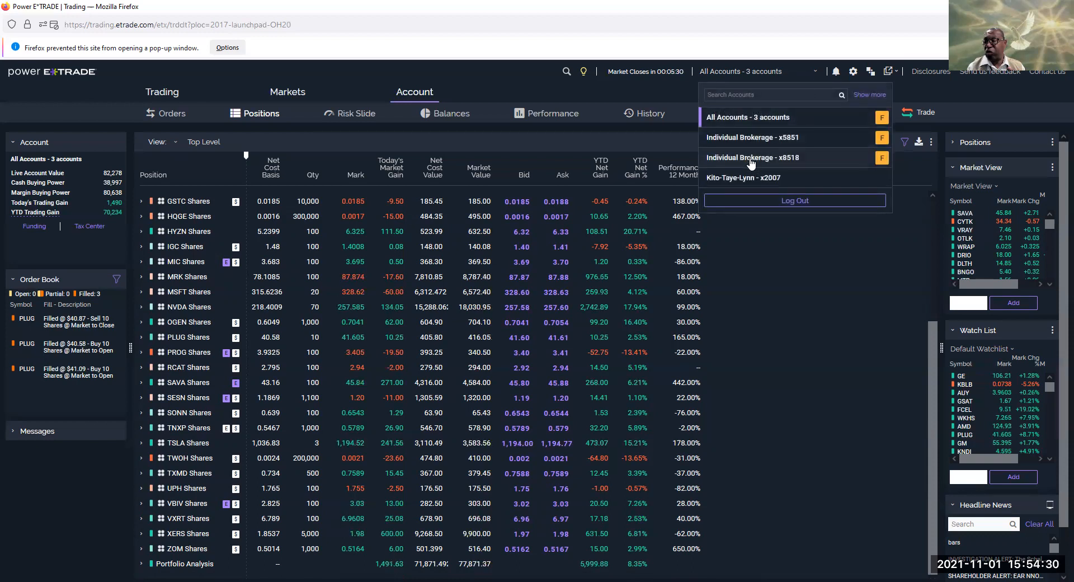
Choose Individual Brokerage - x8518 from the account selector
click(753, 157)
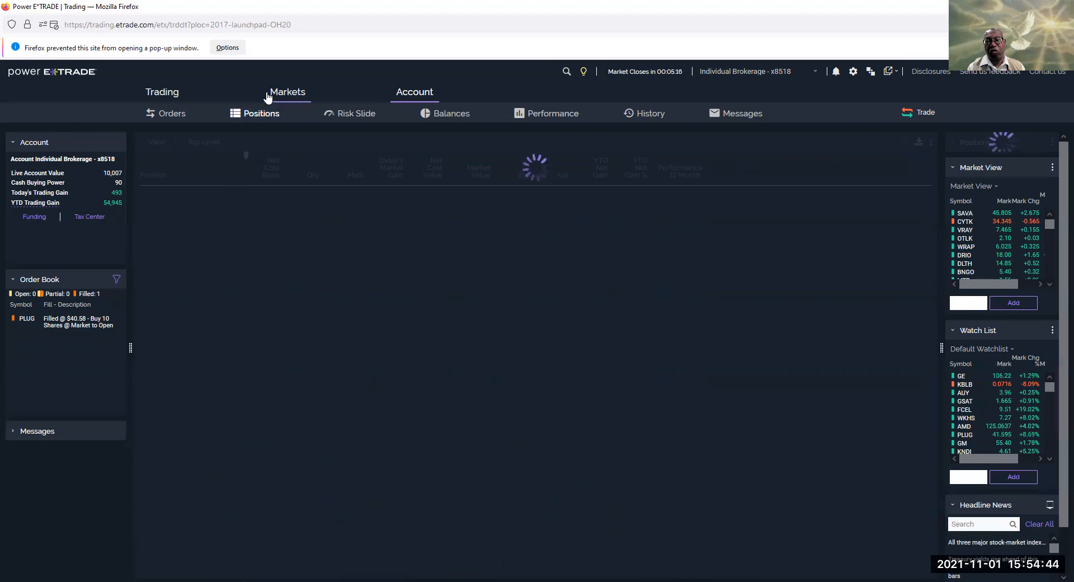
Go to the Markets tab to show the x8518 watch list
click(287, 91)
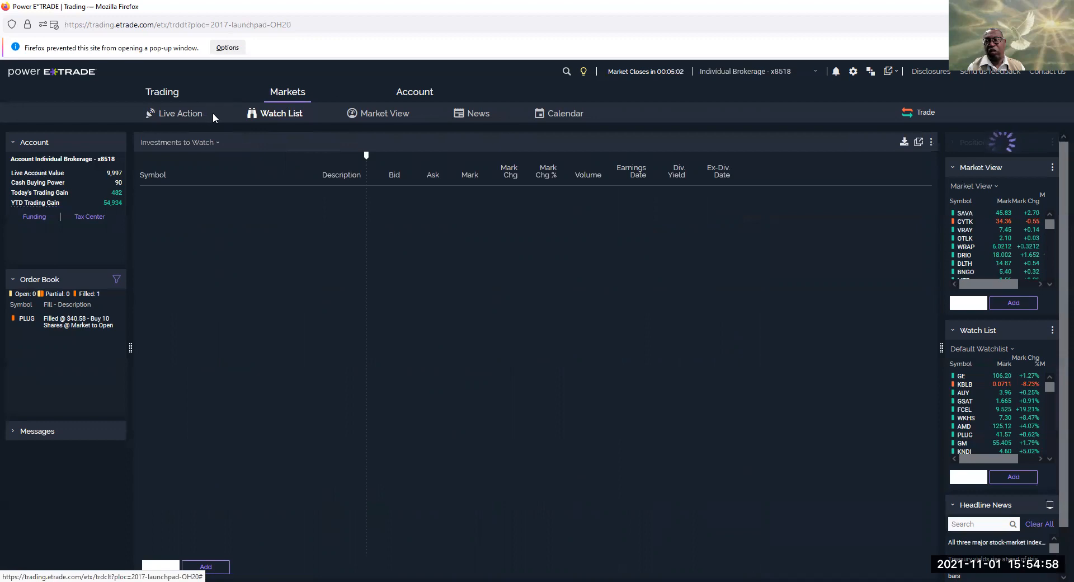
Switch the Markets watch list view to All Accounts - 3 accounts combined
click(815, 71)
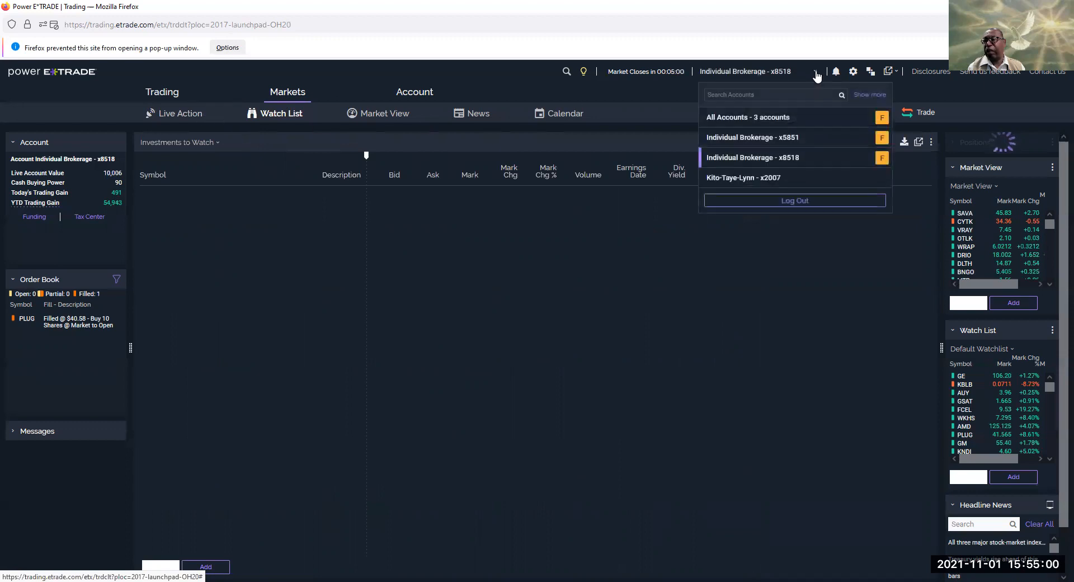
click(748, 117)
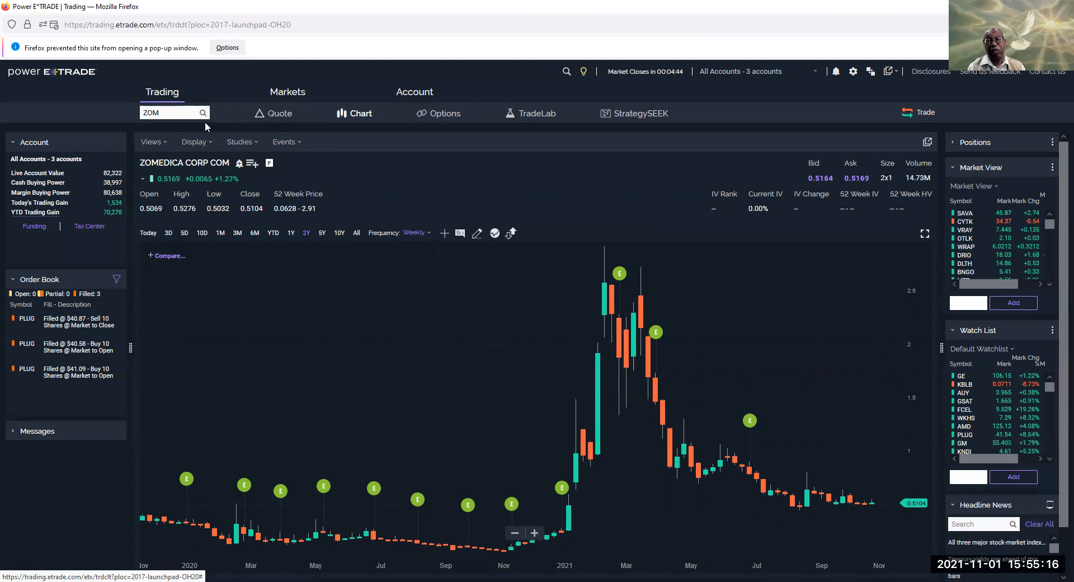
click(287, 91)
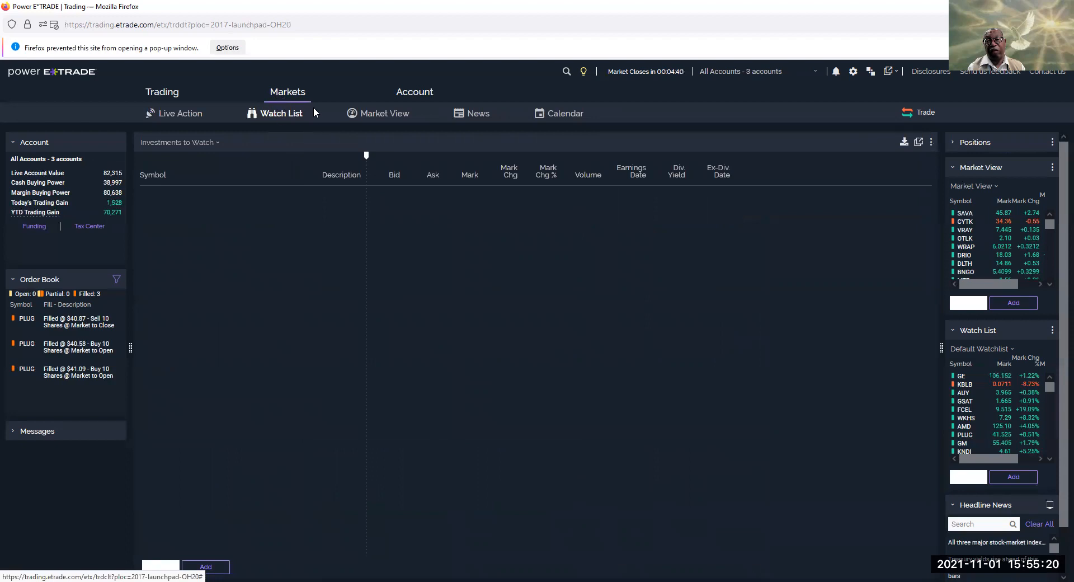
Go to Account > Positions for the combined all-accounts holdings list
click(414, 91)
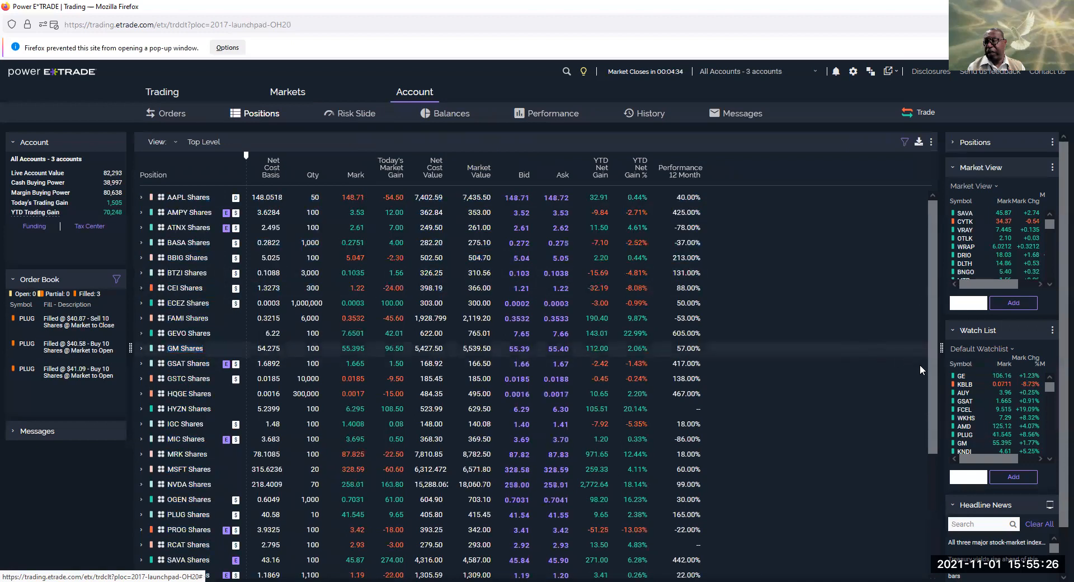
Scroll through the Positions list to review all holdings
scroll(down, 3)
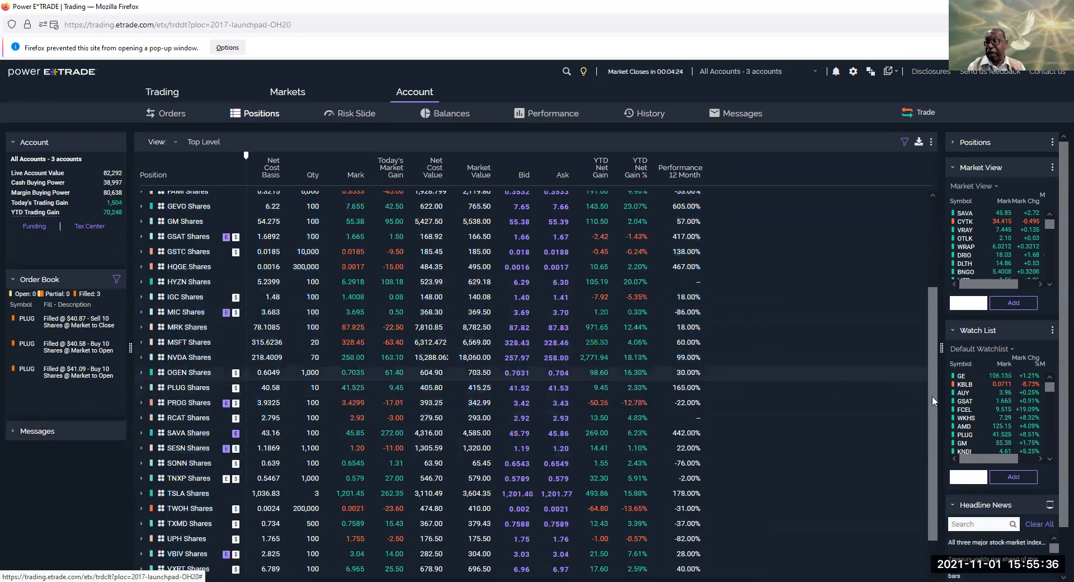
scroll(down, 3)
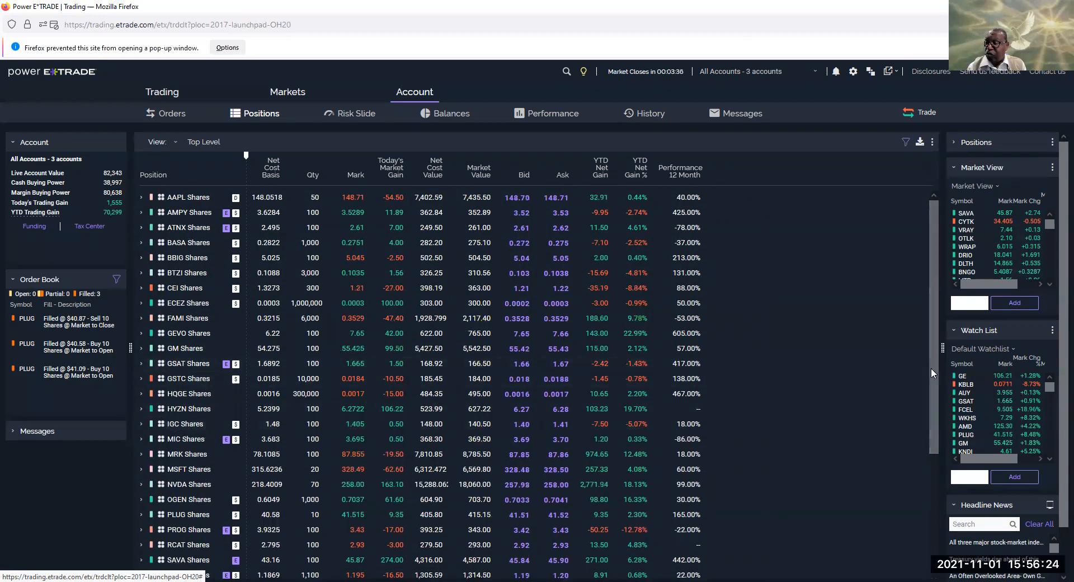
scroll(down, 3)
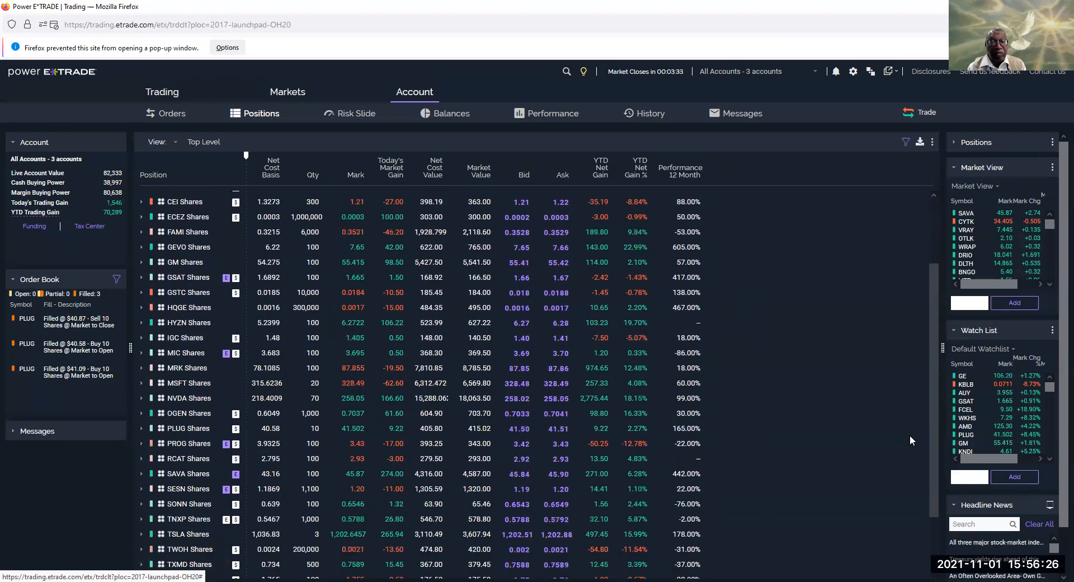
scroll(down, 3)
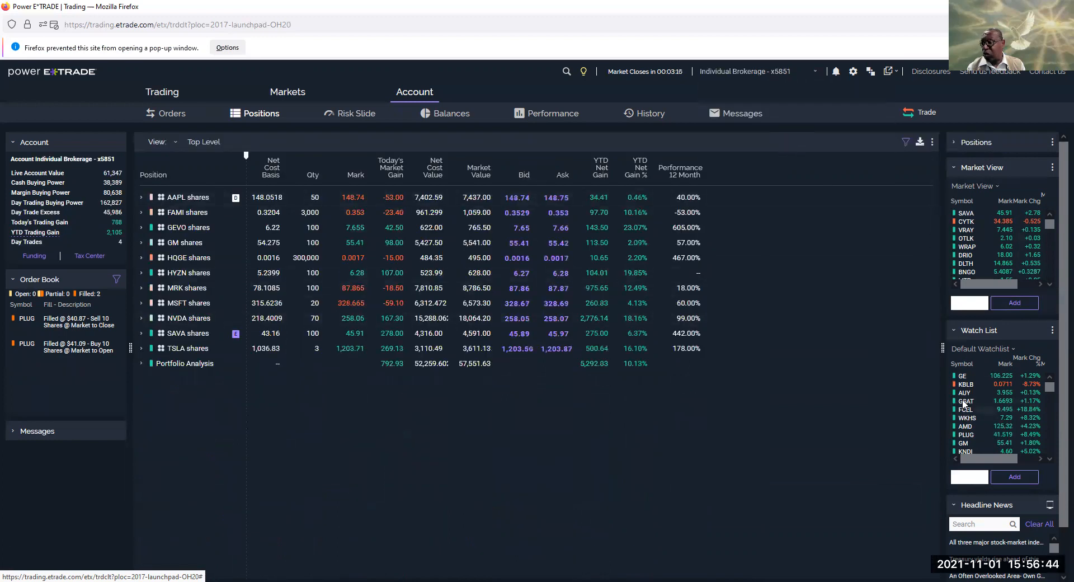
Open a buy order ticket for FCEL from its Watch List quick quote
click(965, 408)
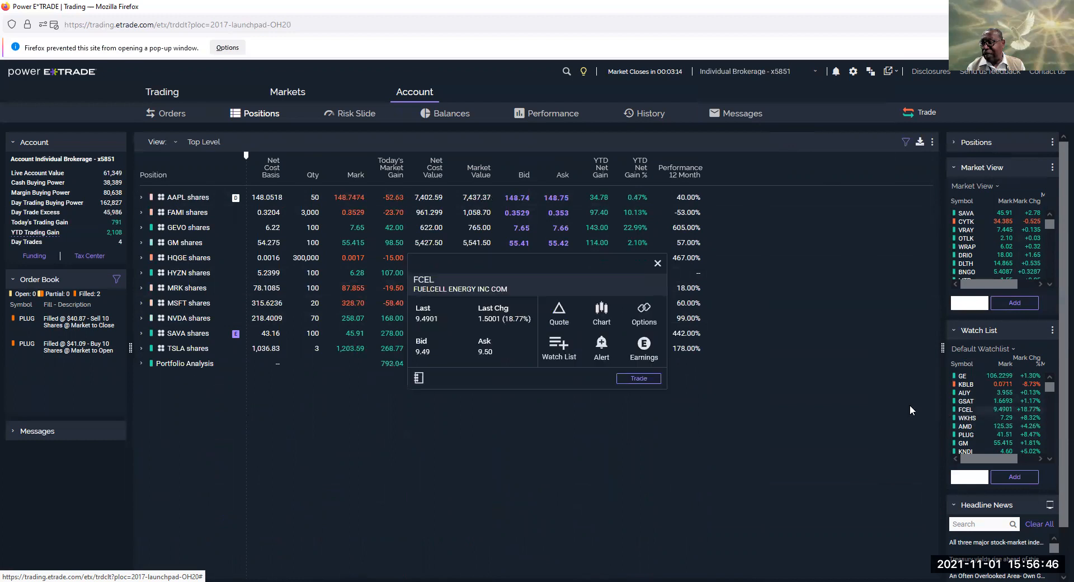
click(637, 378)
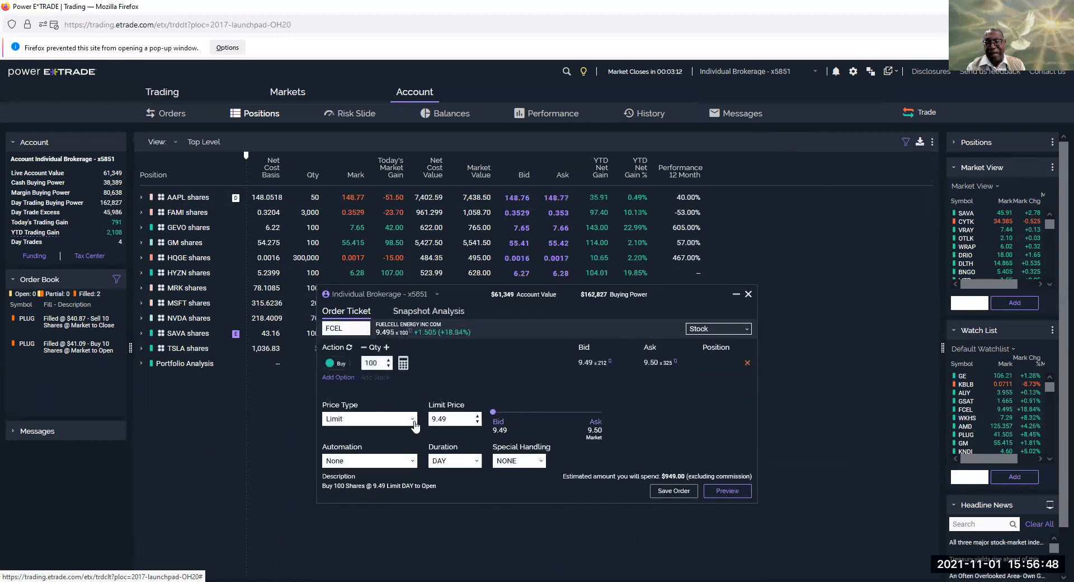
mouse_move(759, 504)
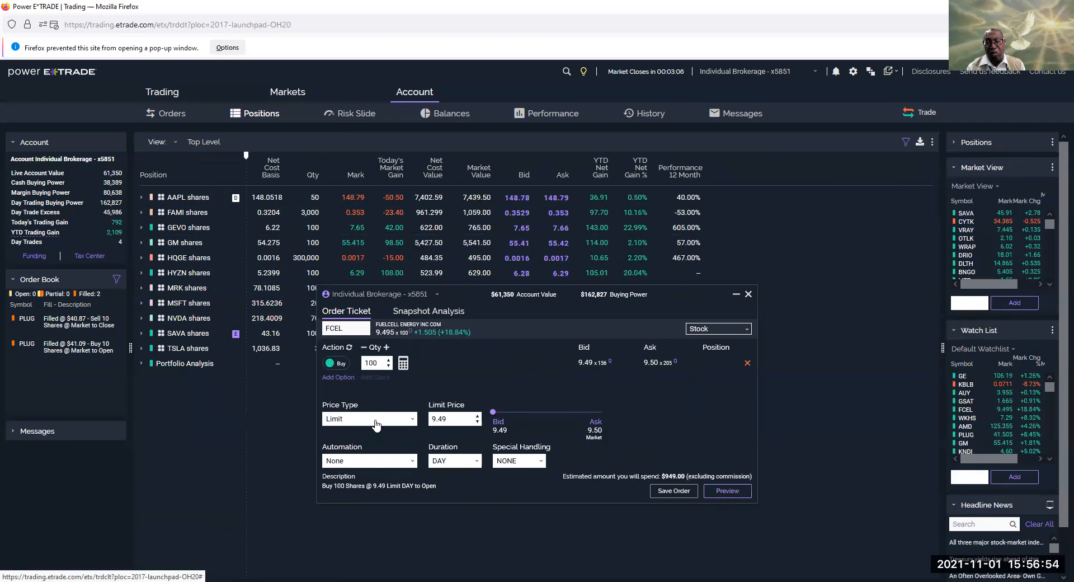
Switch the FCEL order to Market, preview and send it, then dismiss the confirmation
click(368, 418)
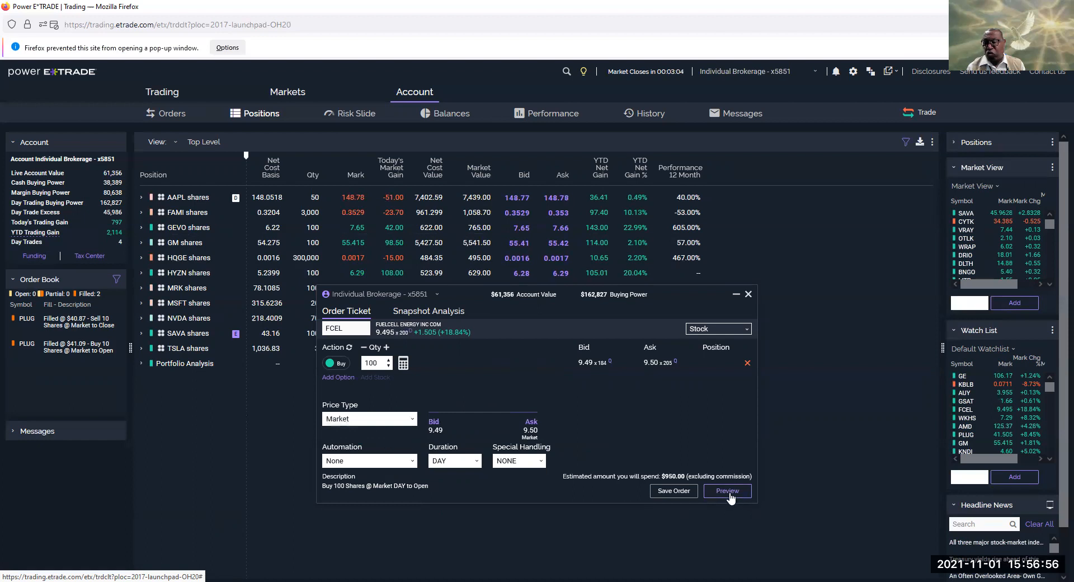
click(726, 490)
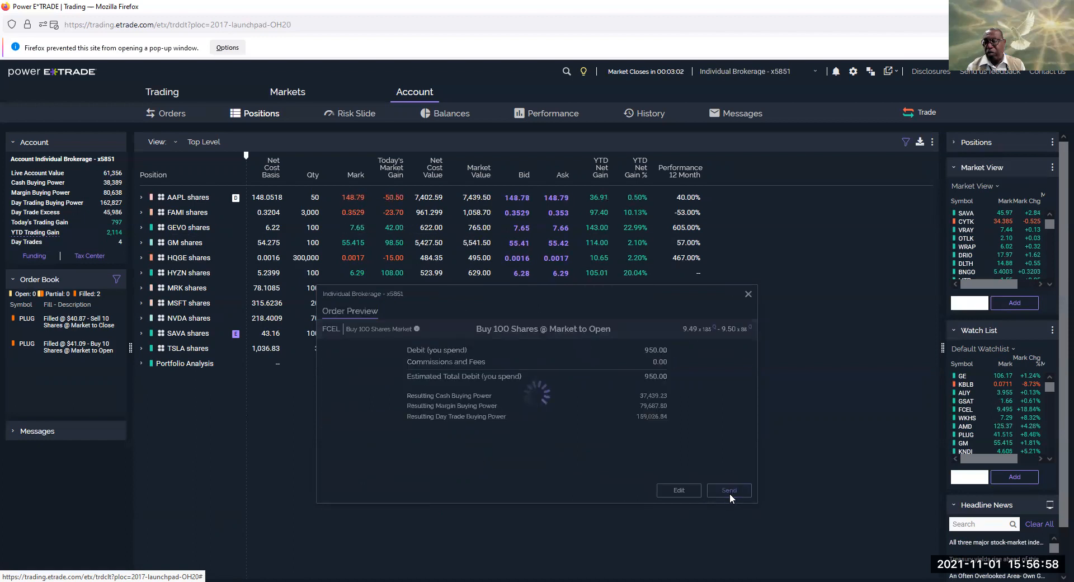
click(728, 490)
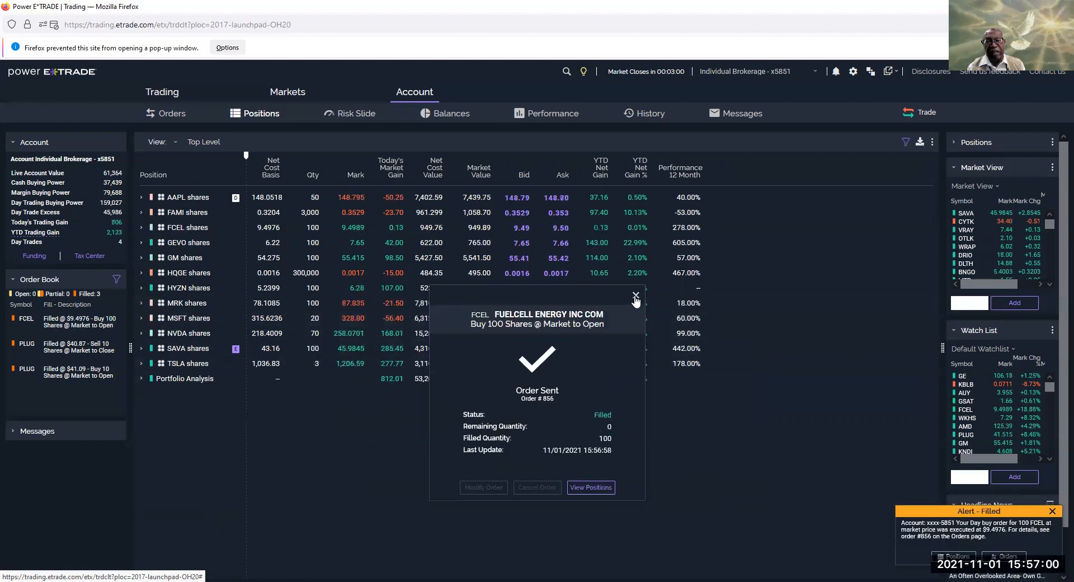
click(635, 295)
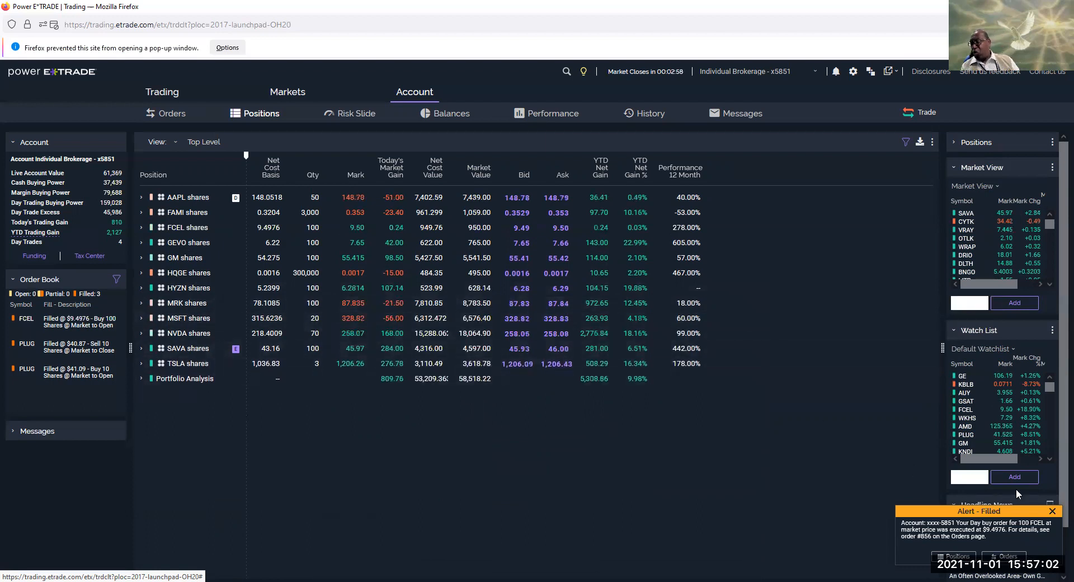